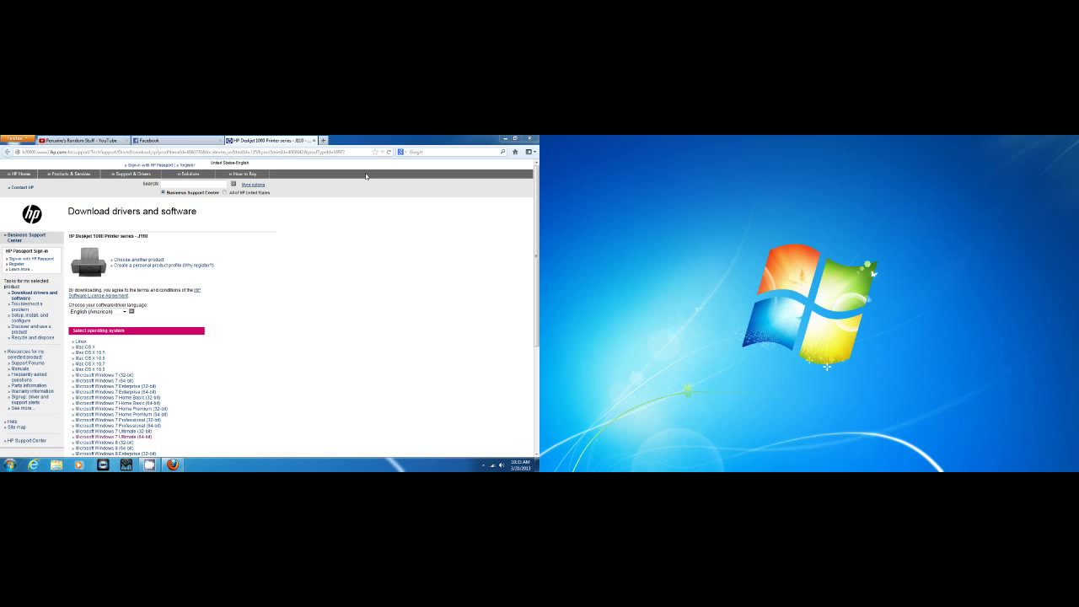
mouse_move(306, 219)
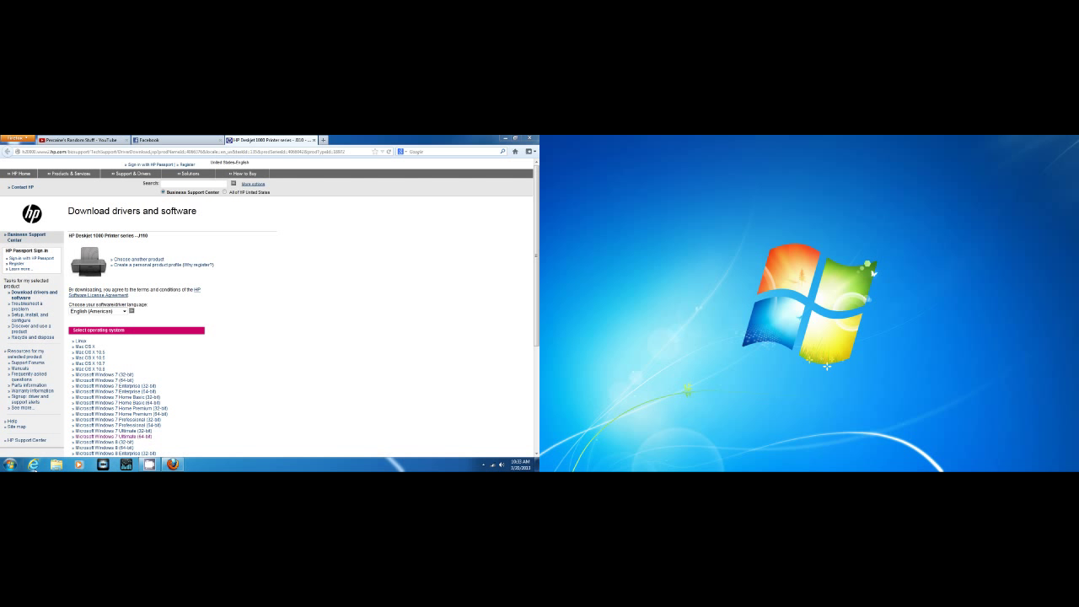
mouse_move(352, 398)
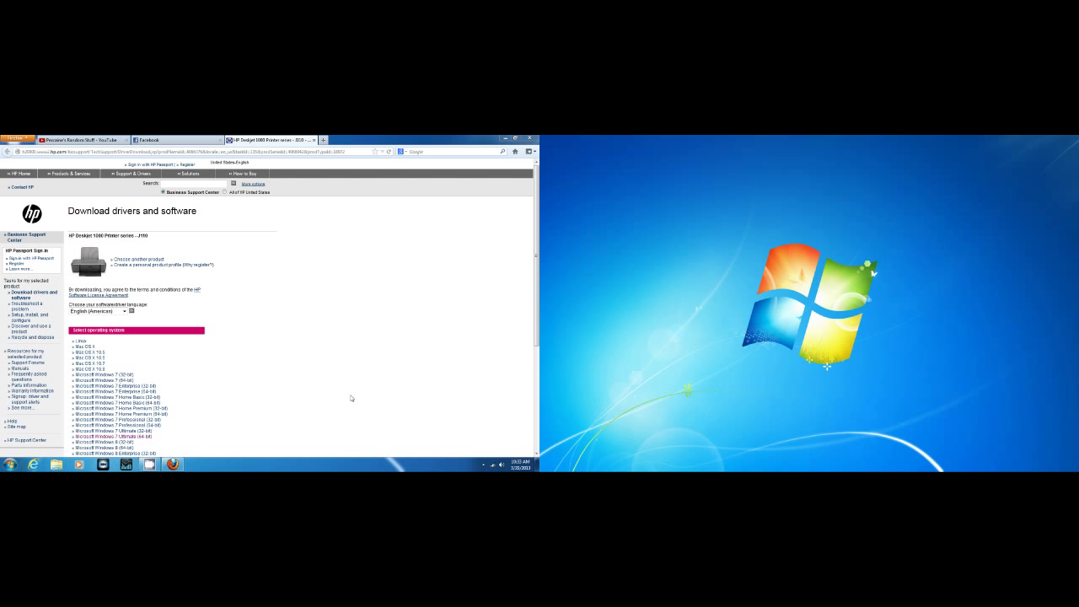
mouse_move(317, 279)
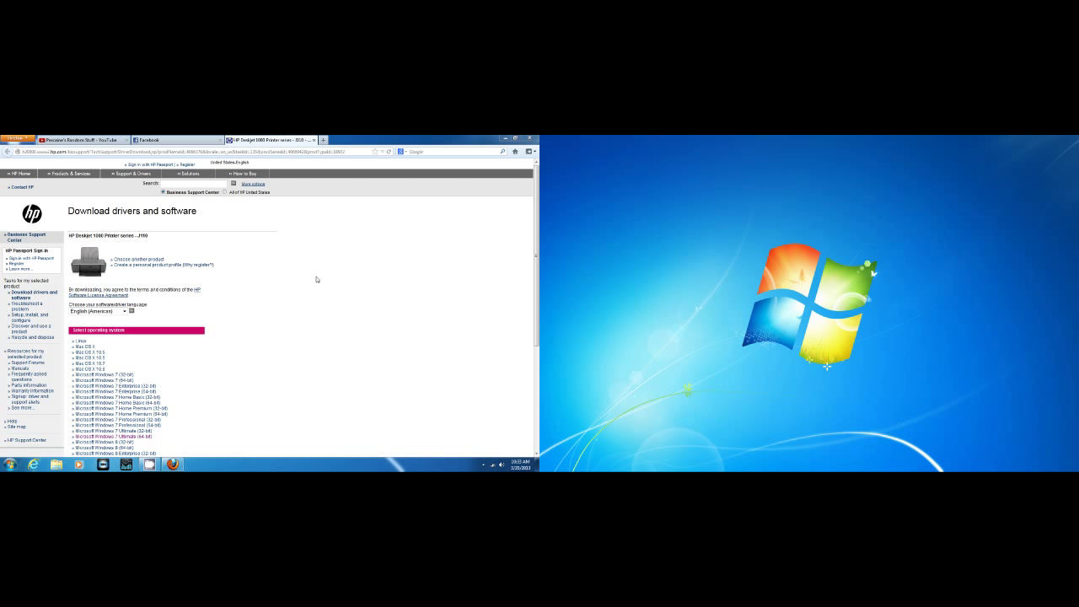
Scroll the current page, then open a new Firefox tab showing site thumbnails.
scroll(down, 3)
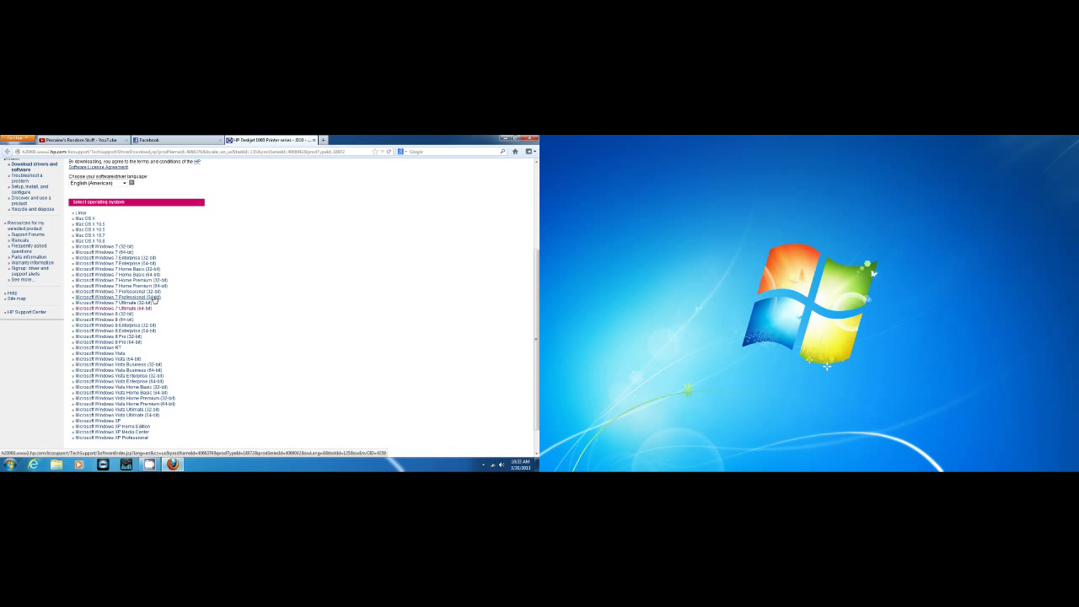
mouse_move(109, 257)
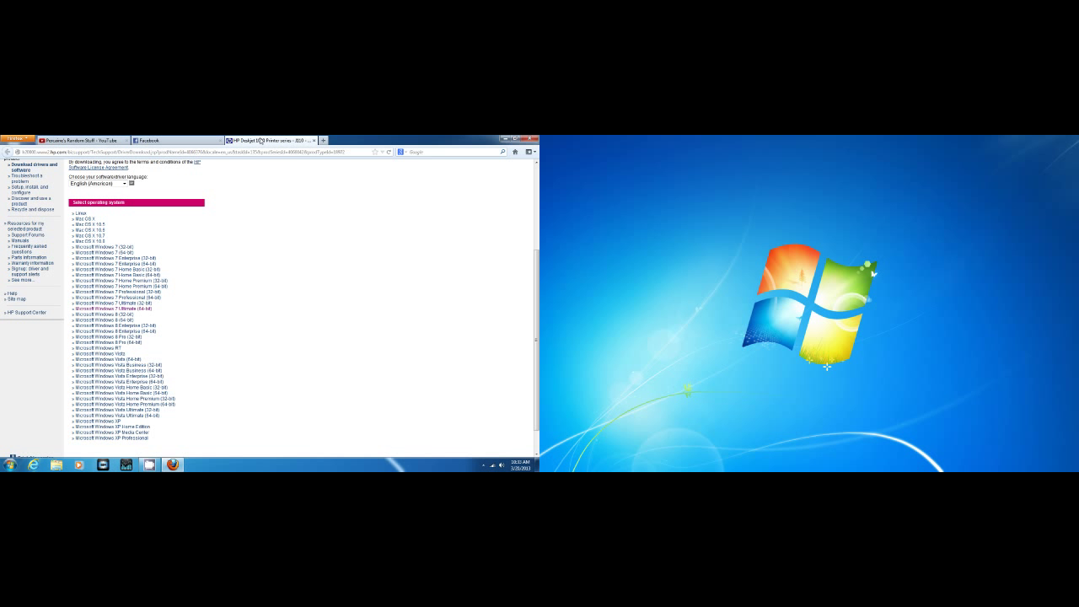
mouse_move(221, 180)
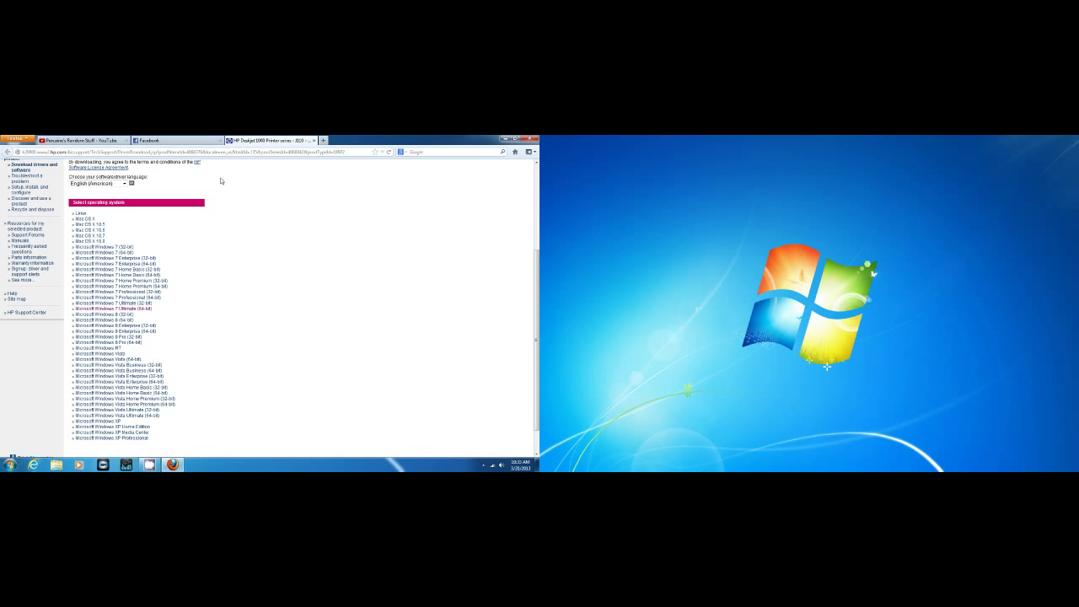
mouse_move(193, 270)
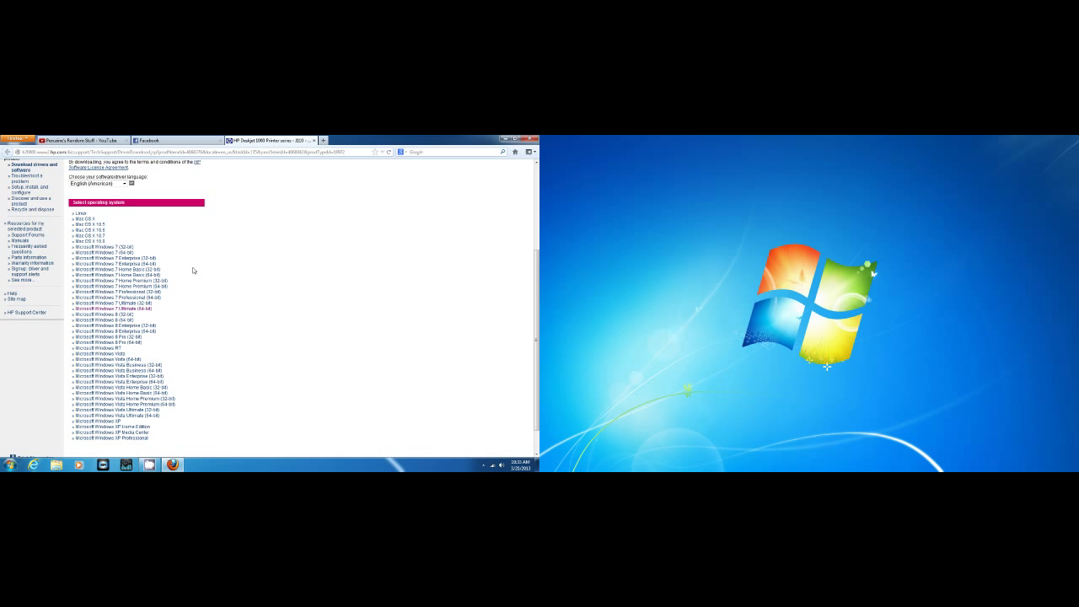
mouse_move(269, 237)
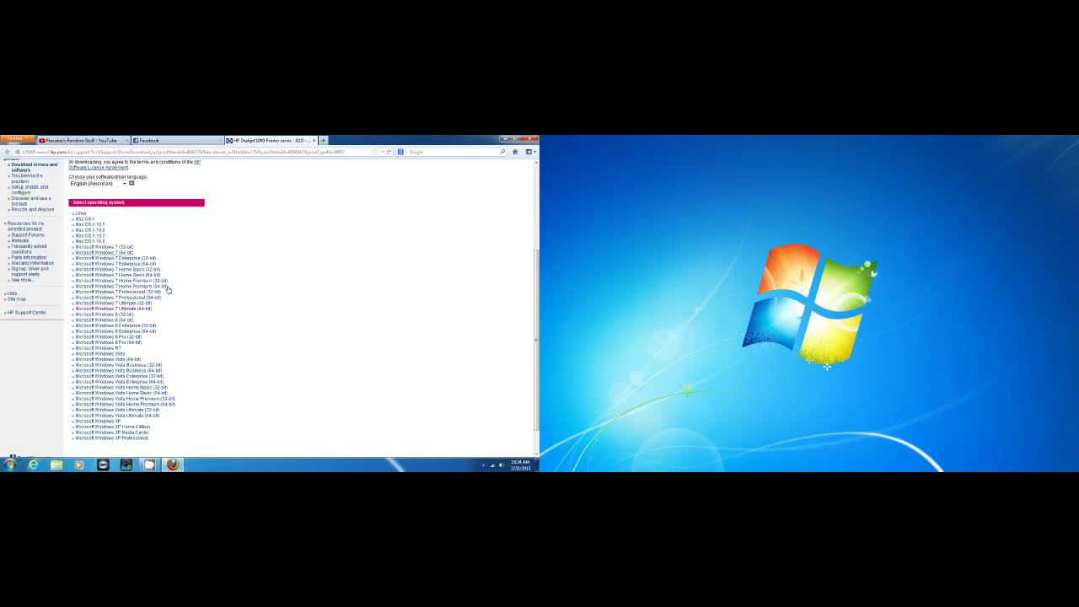
scroll(up, 3)
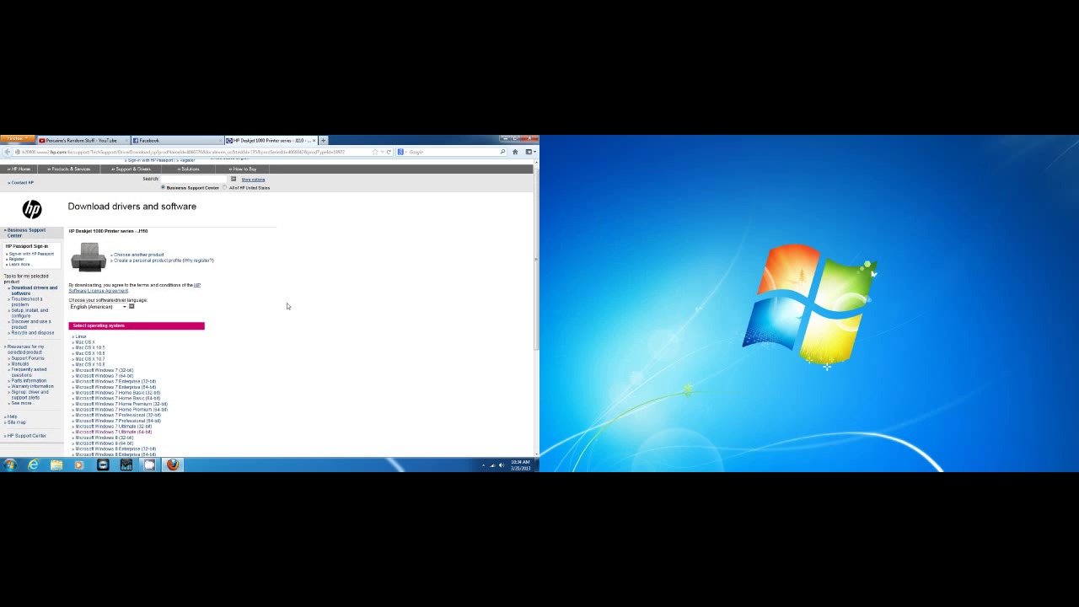
scroll(down, 3)
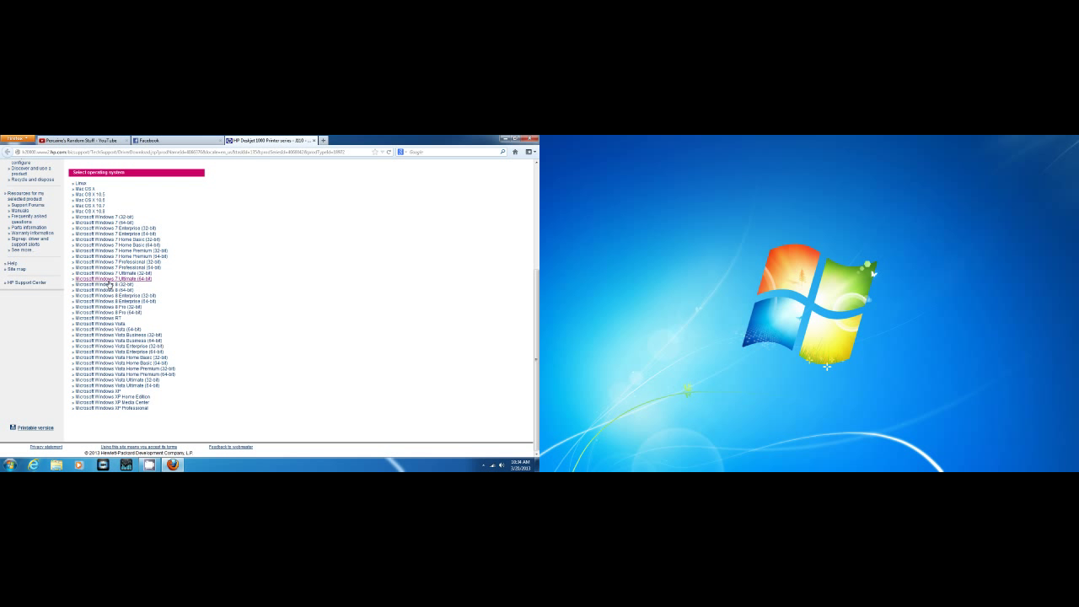
mouse_move(100, 286)
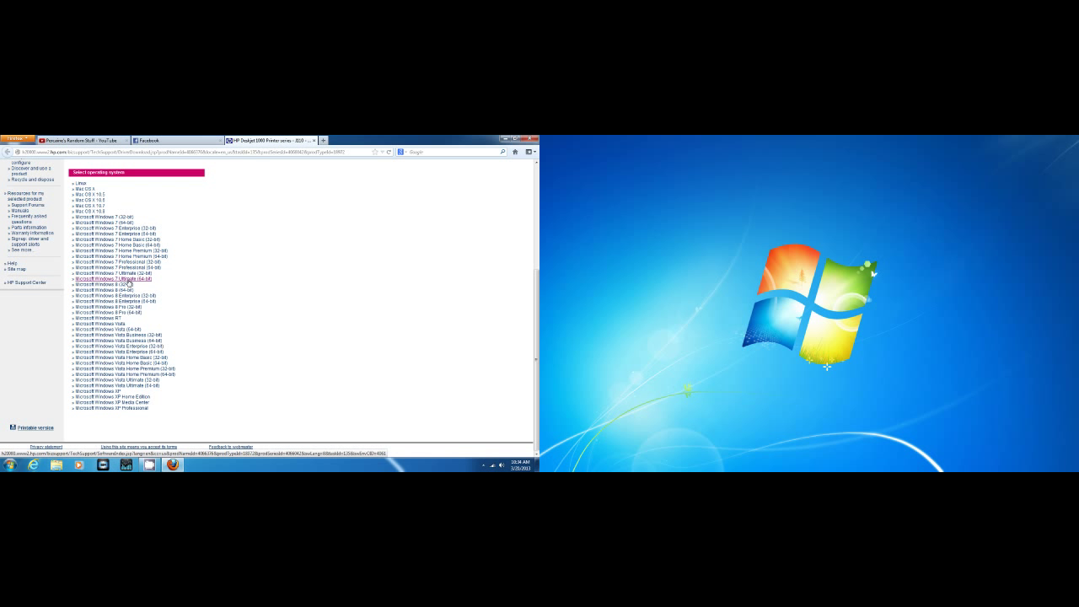
mouse_move(235, 268)
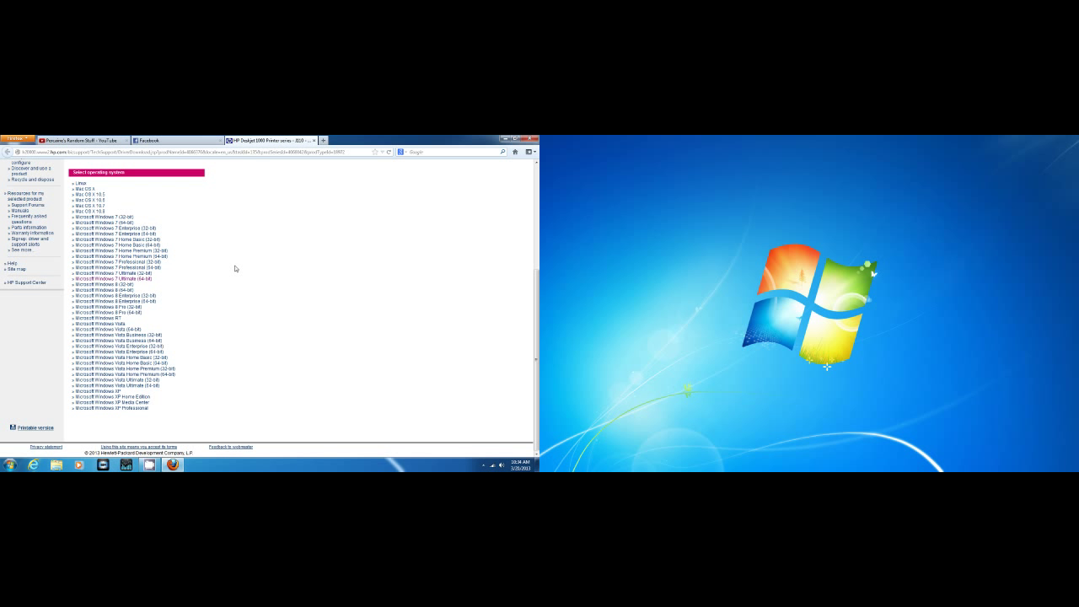
mouse_move(147, 287)
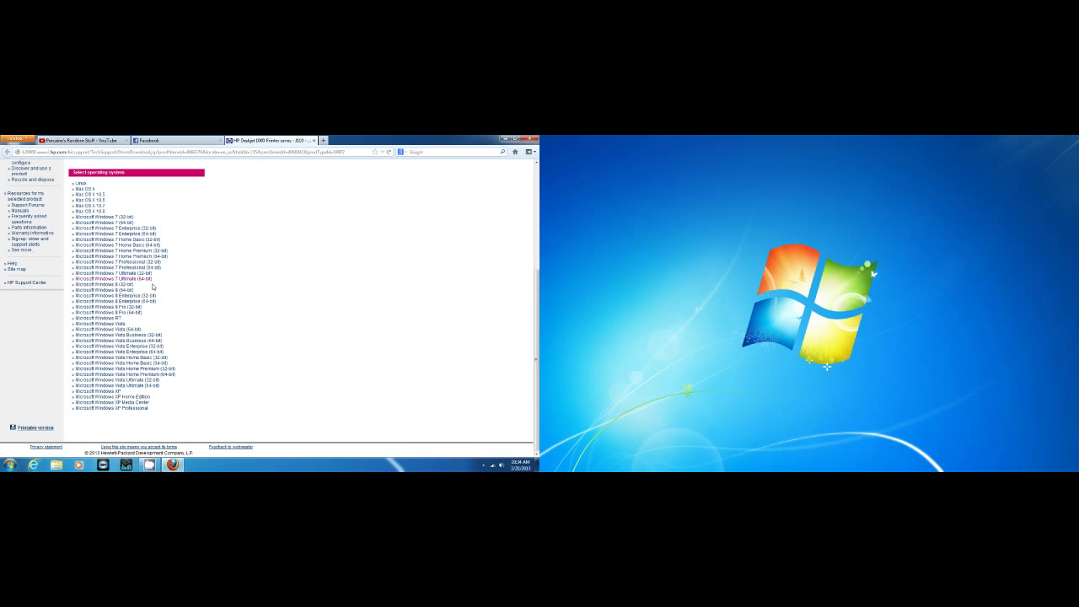
mouse_move(210, 290)
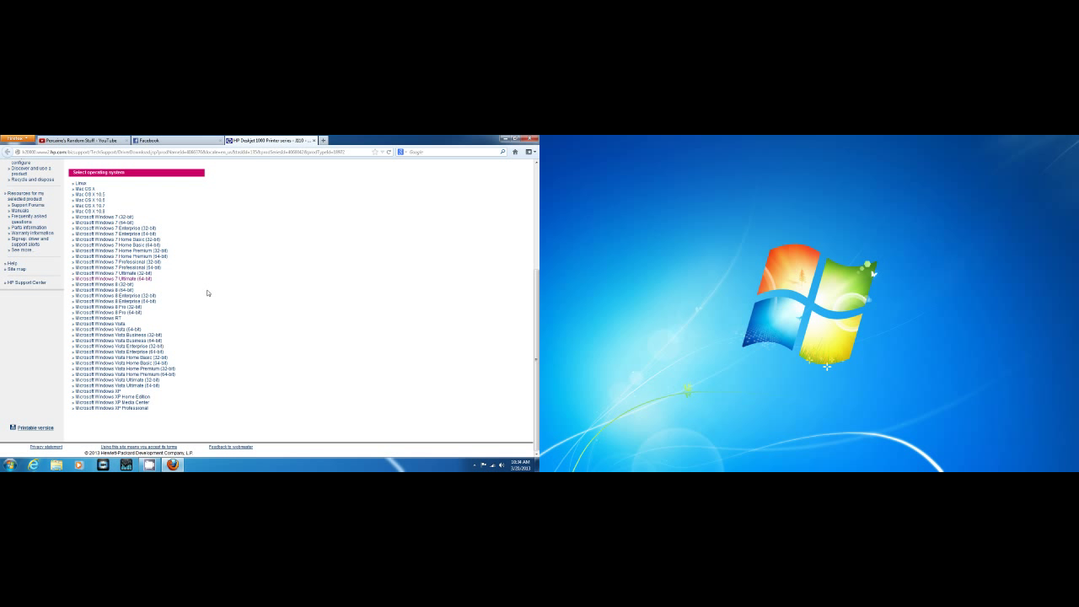
mouse_move(197, 291)
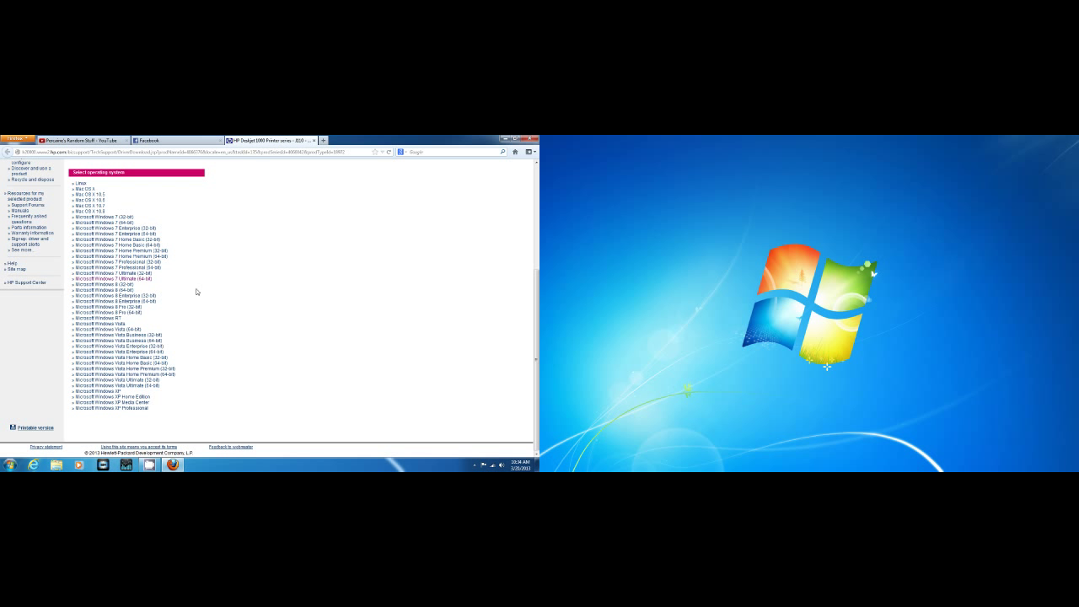
mouse_move(230, 211)
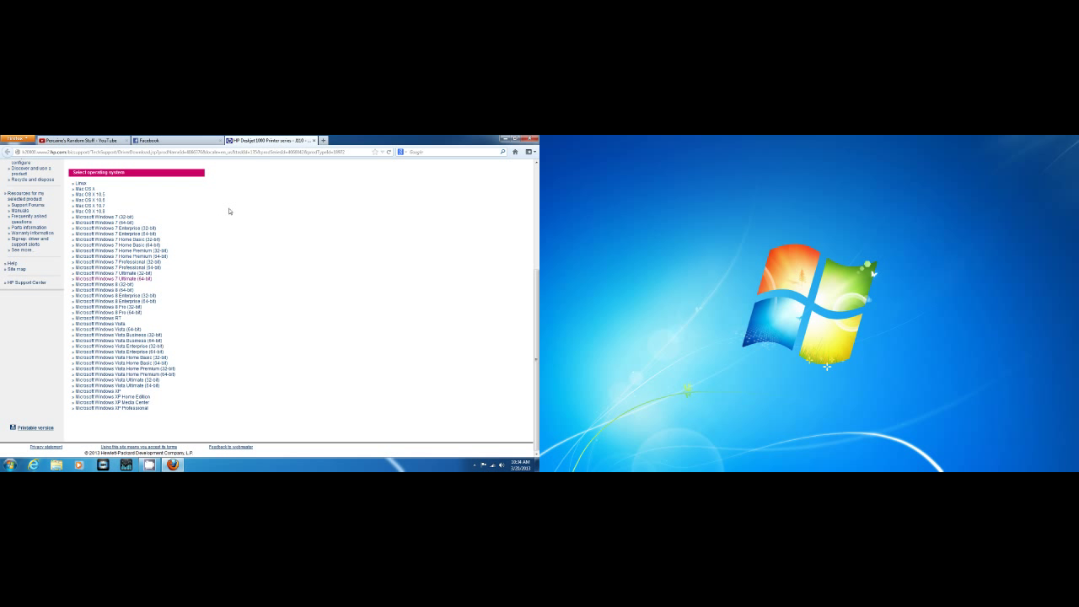
mouse_move(270, 300)
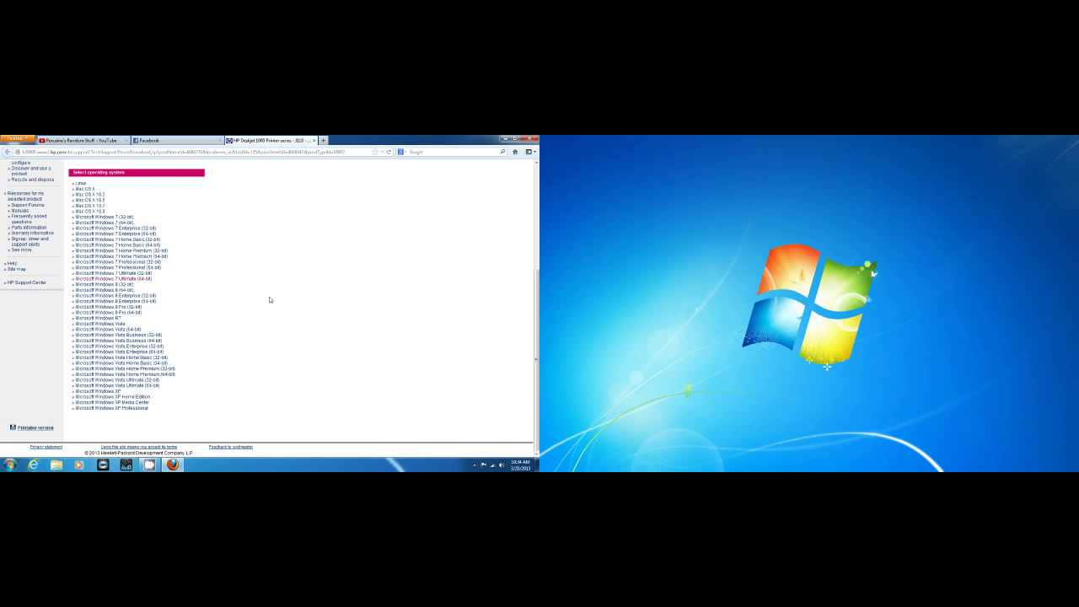
mouse_move(210, 277)
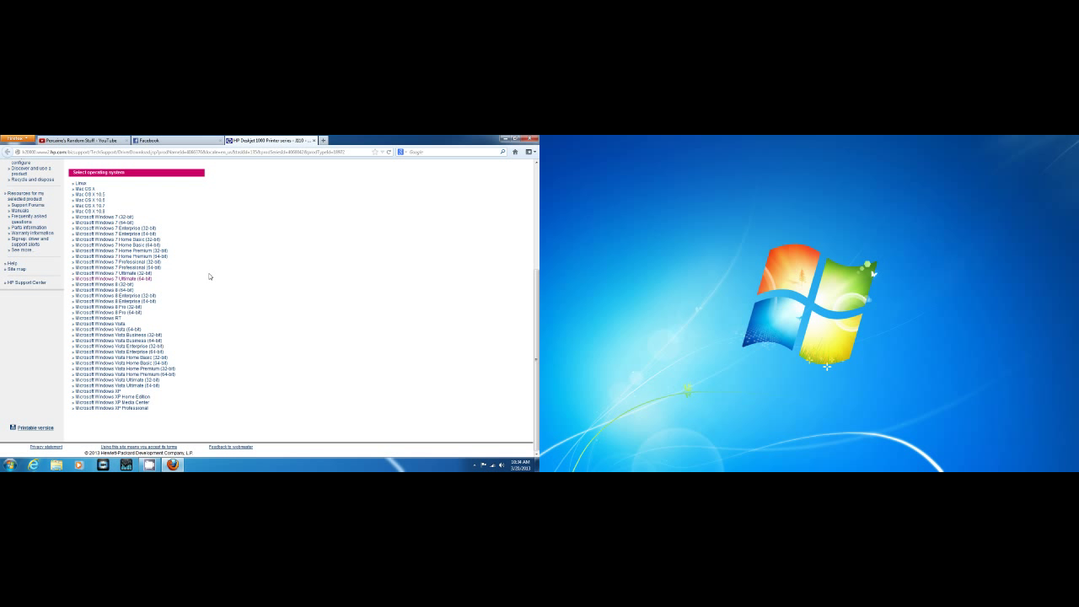
mouse_move(204, 275)
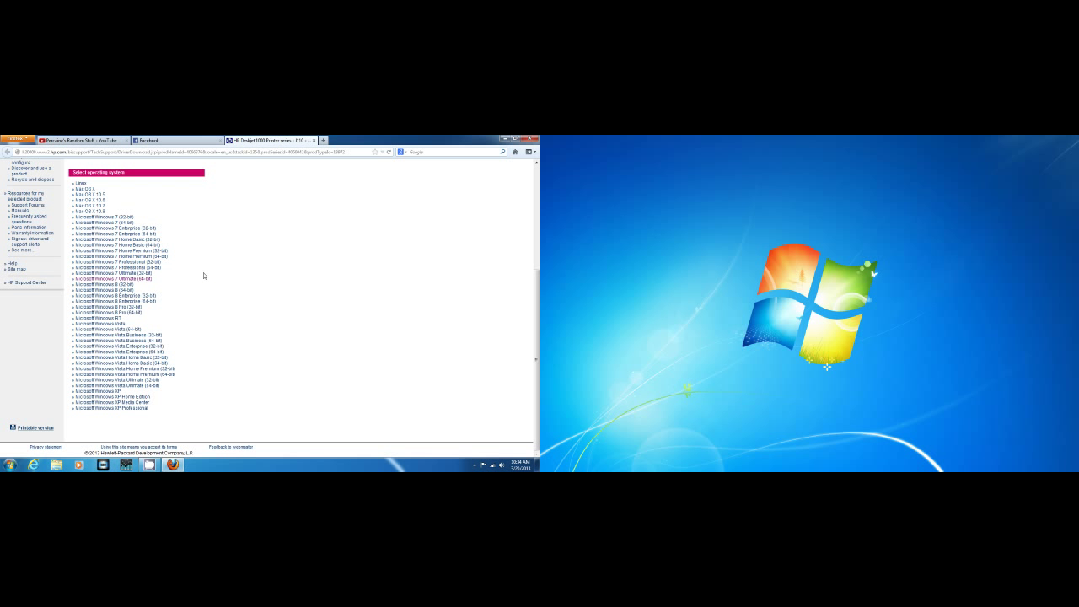
click(417, 141)
text(scd)
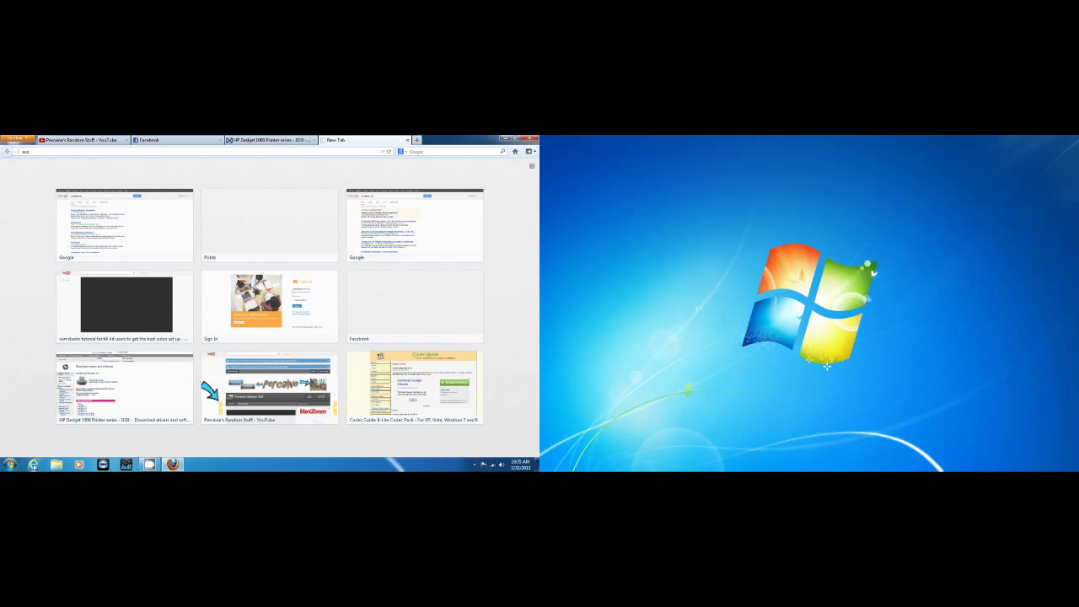
mouse_move(33, 465)
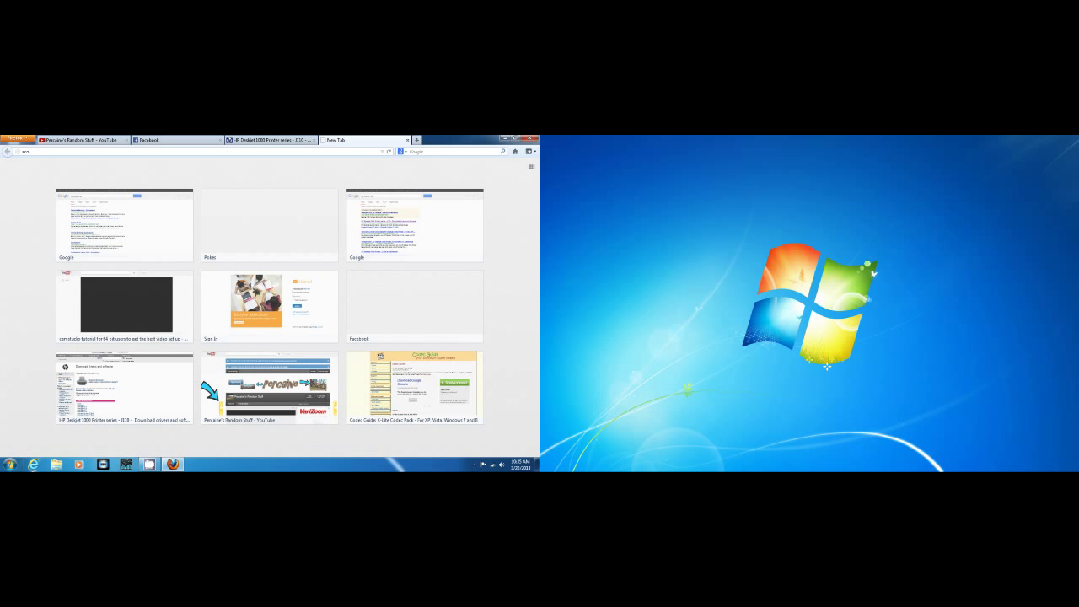
mouse_move(56, 465)
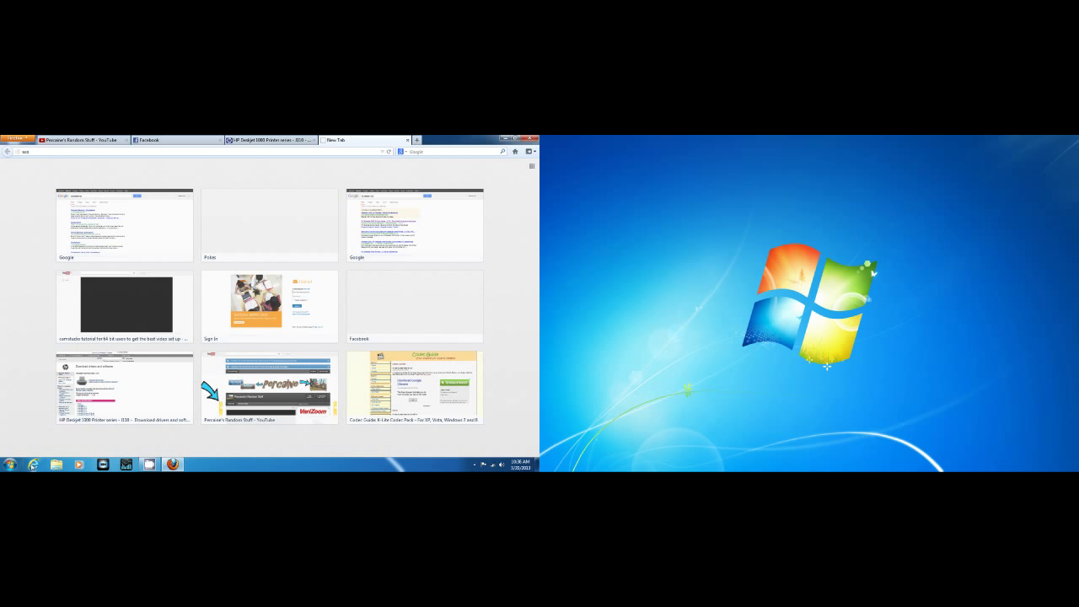
mouse_move(34, 465)
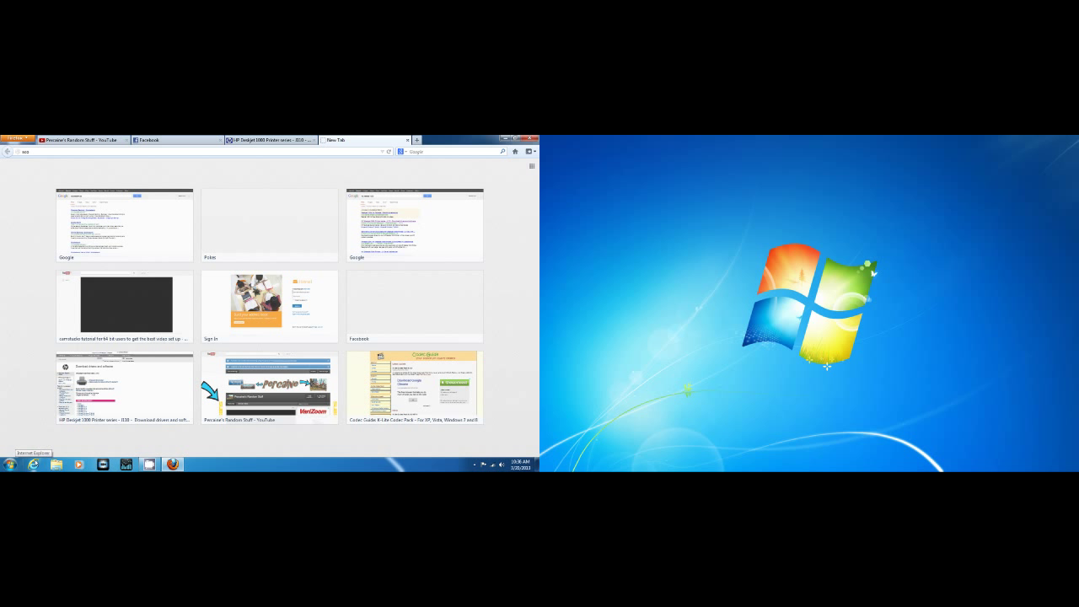
mouse_move(165, 432)
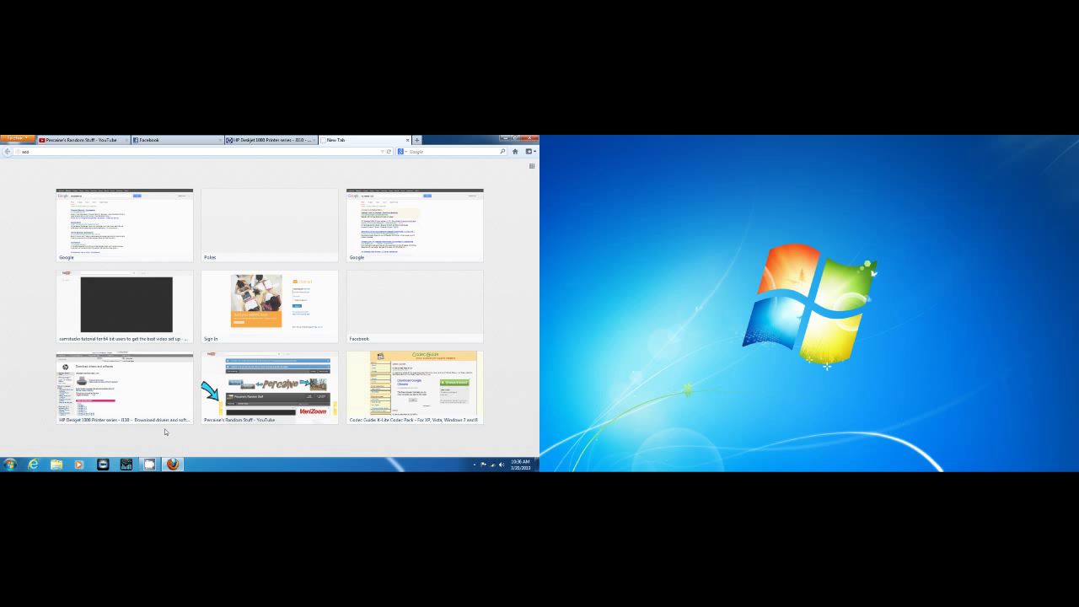
mouse_move(190, 450)
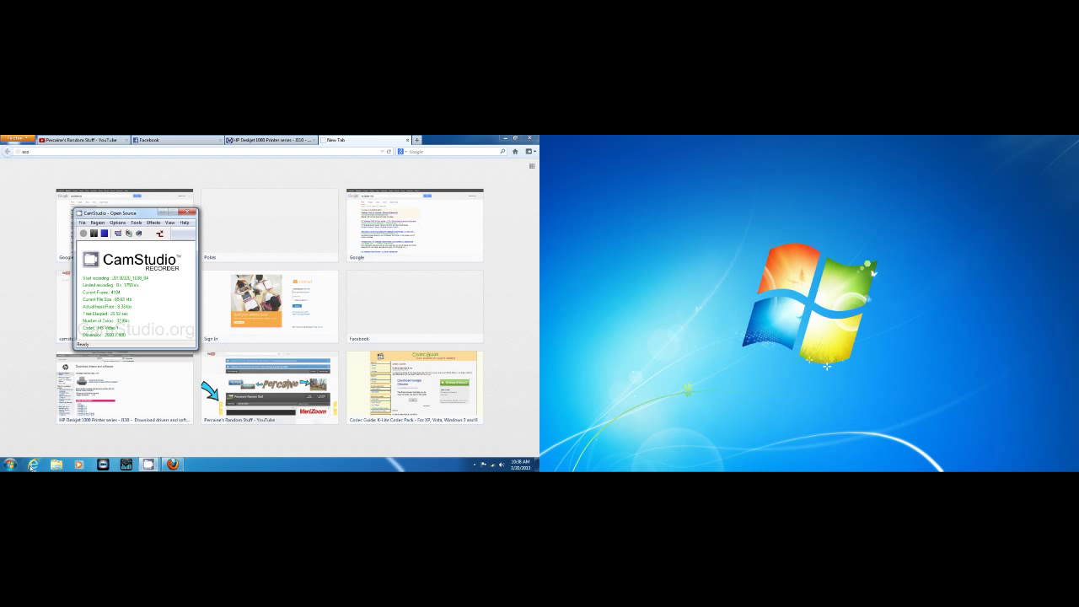
mouse_move(32, 464)
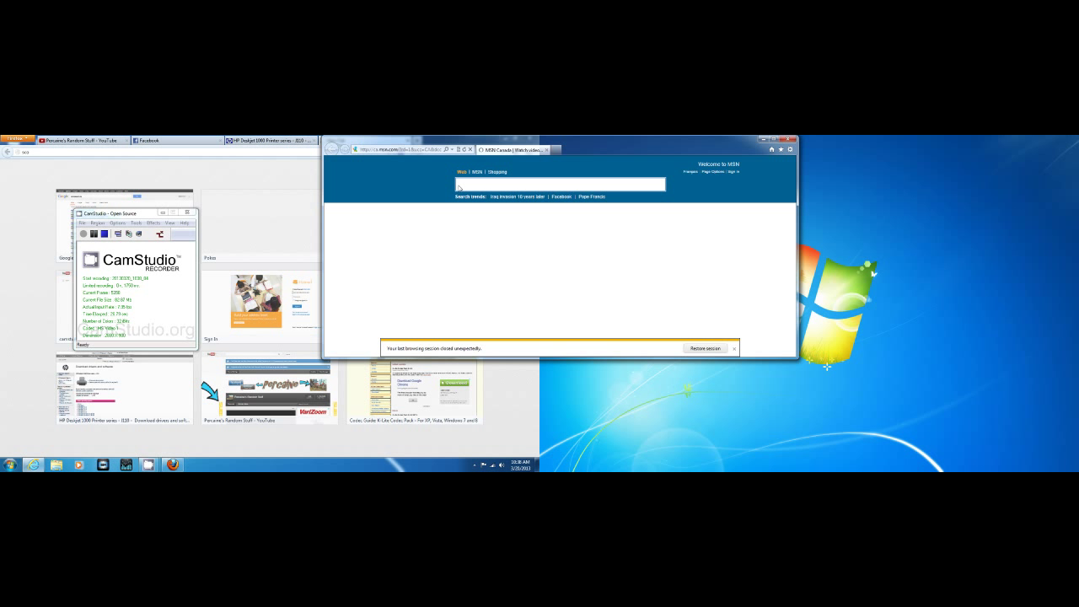
mouse_move(430, 254)
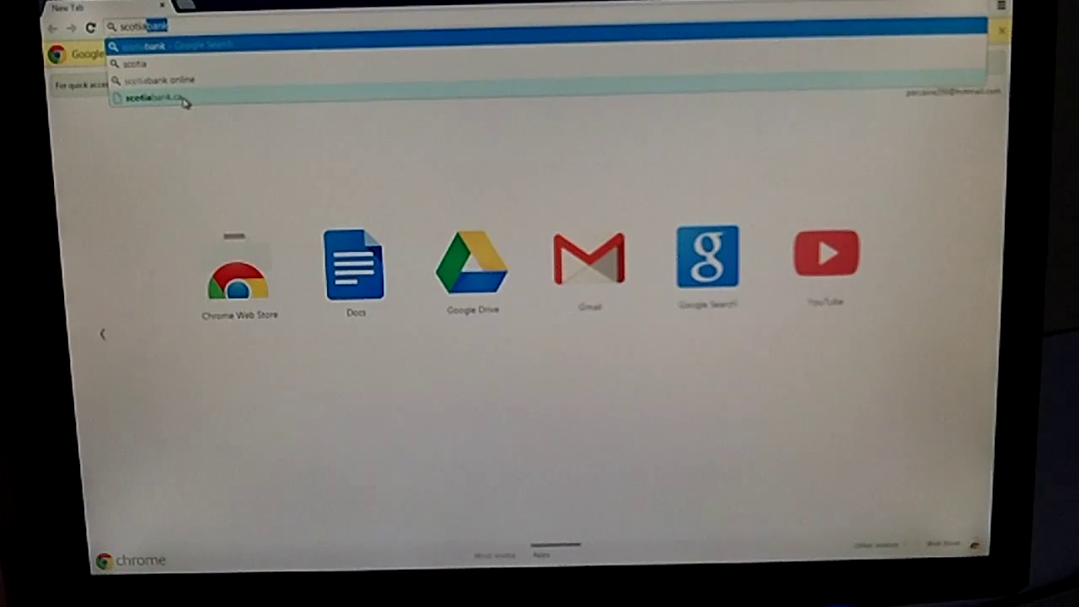
Choose the scotiabank.ca suggestion in Chrome's omnibox to start loading the site.
click(148, 98)
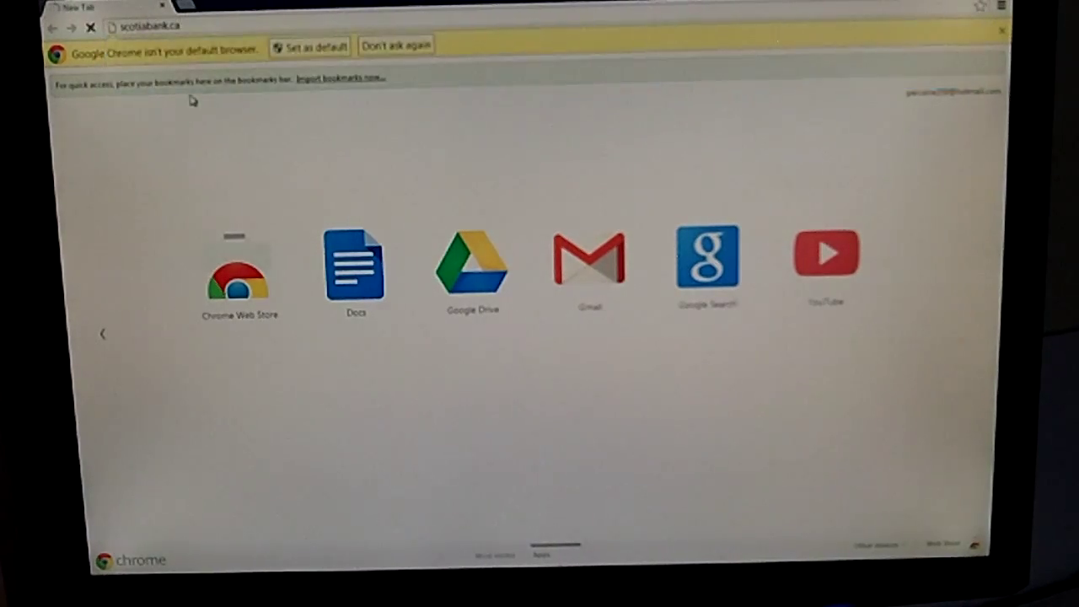